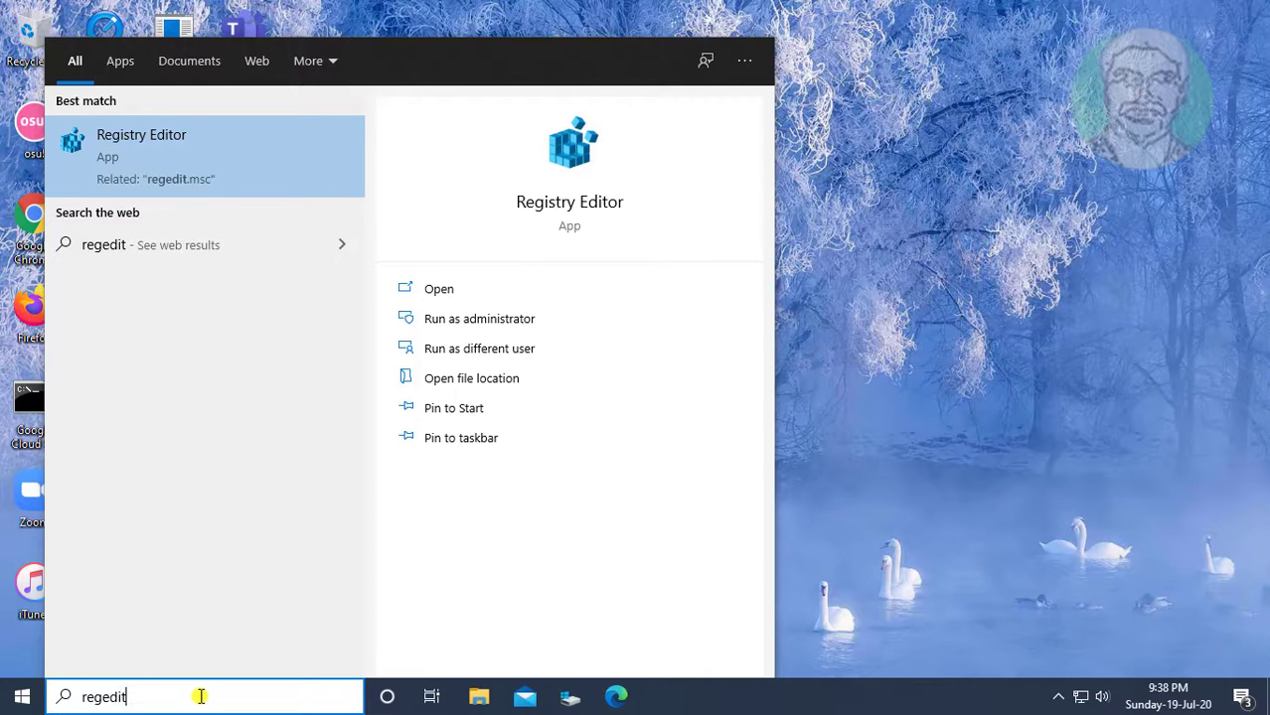
# Step: Run Registry Editor as administrator from the Start menu search result
pyautogui.rightClick(141, 149)
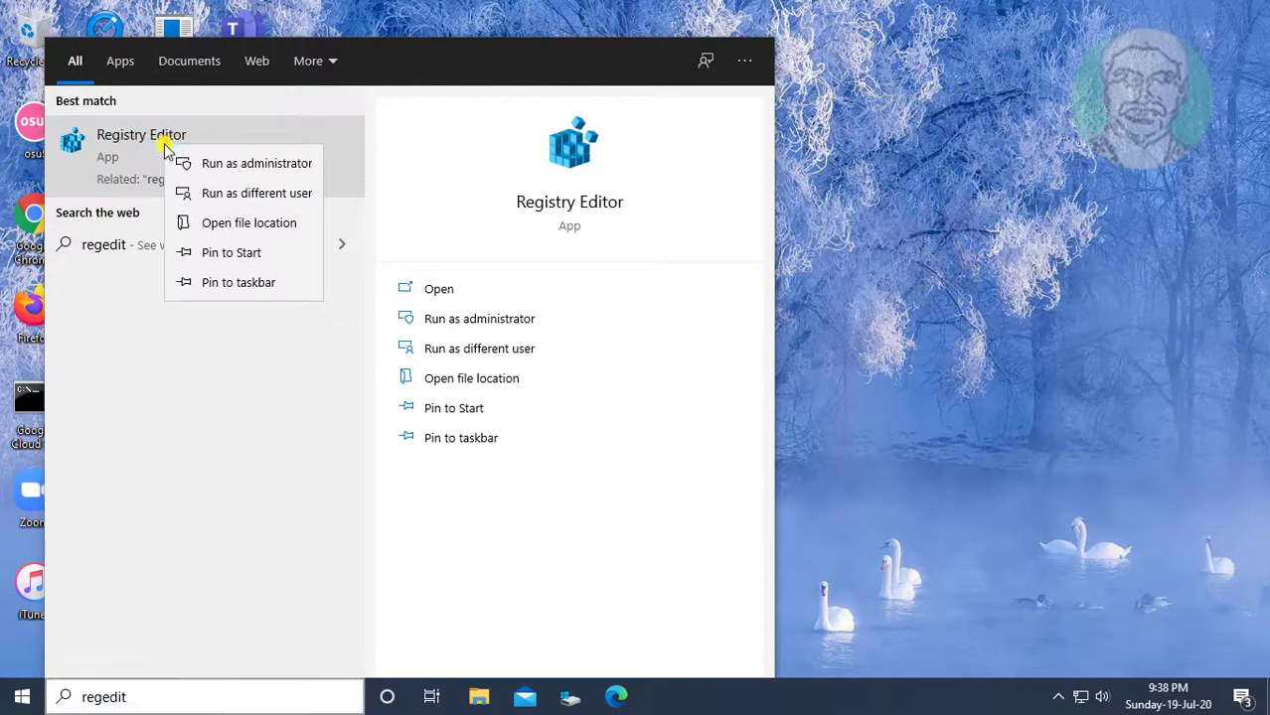
pyautogui.click(256, 162)
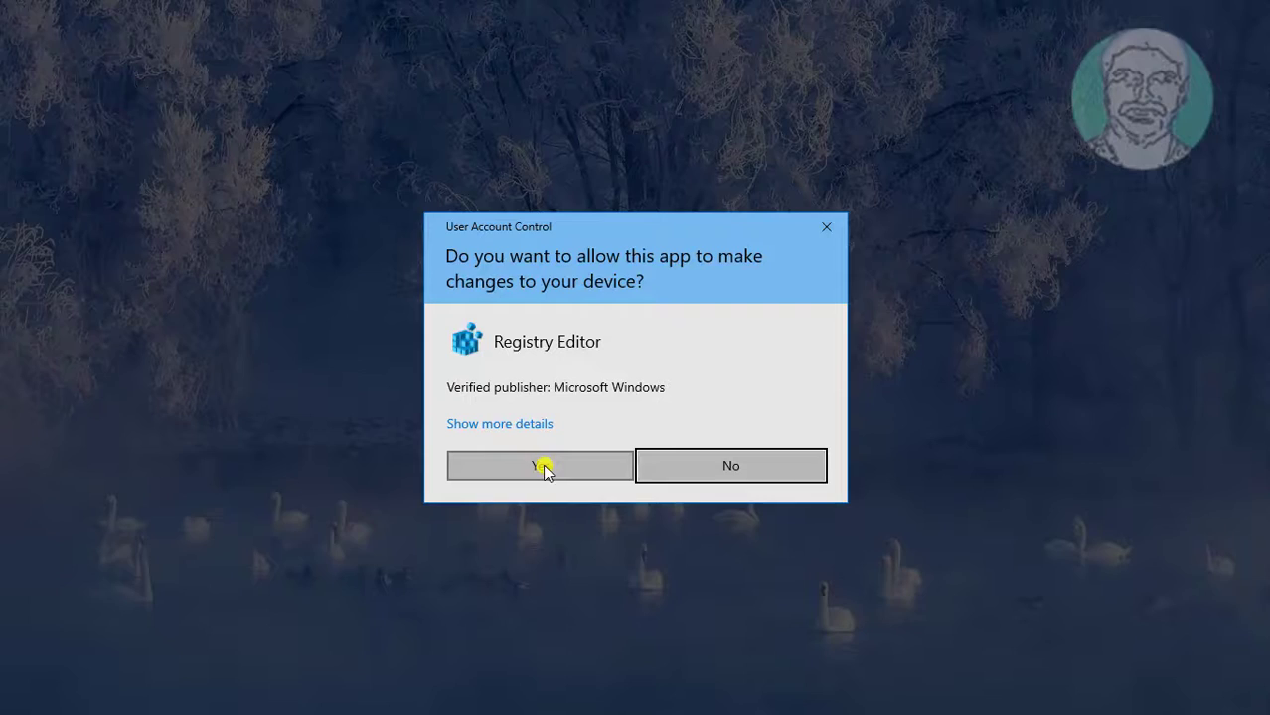
# Step: Allow the UAC prompt and drill down to HKCU\SOFTWARE\Microsoft\Windows\CurrentVersion\Explorer
pyautogui.click(540, 465)
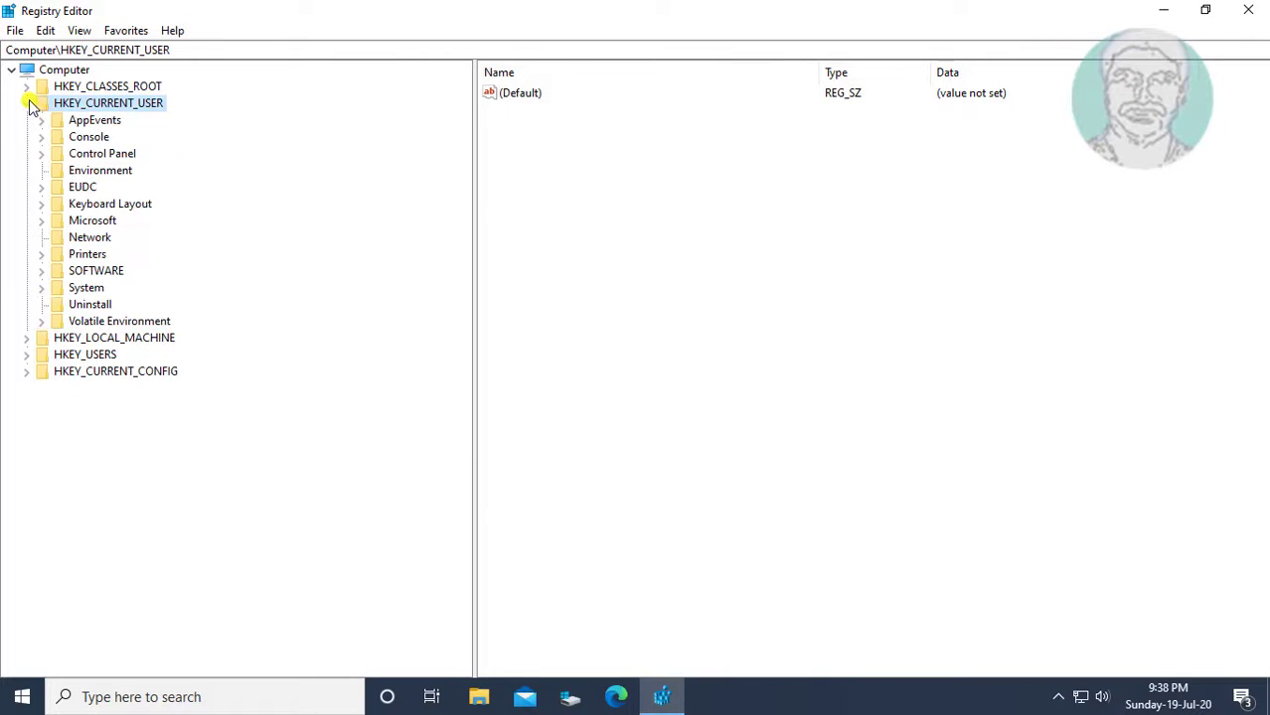
pyautogui.click(95, 270)
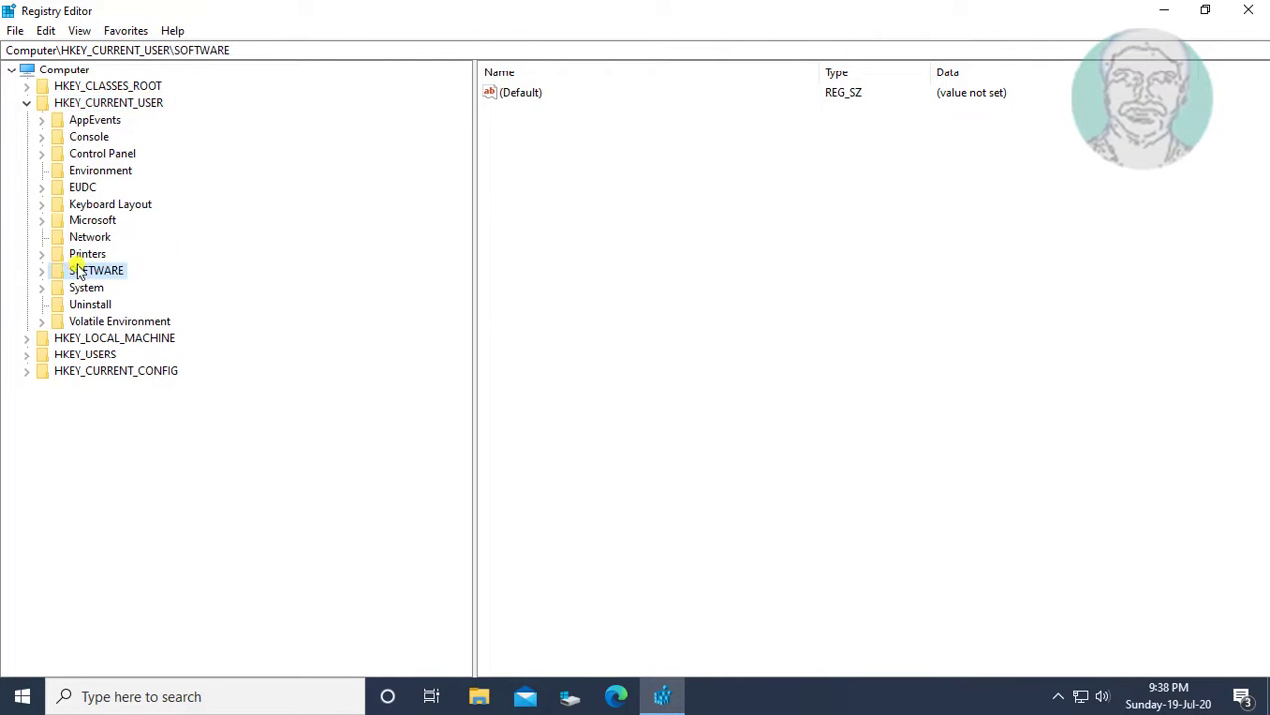
pyautogui.click(42, 270)
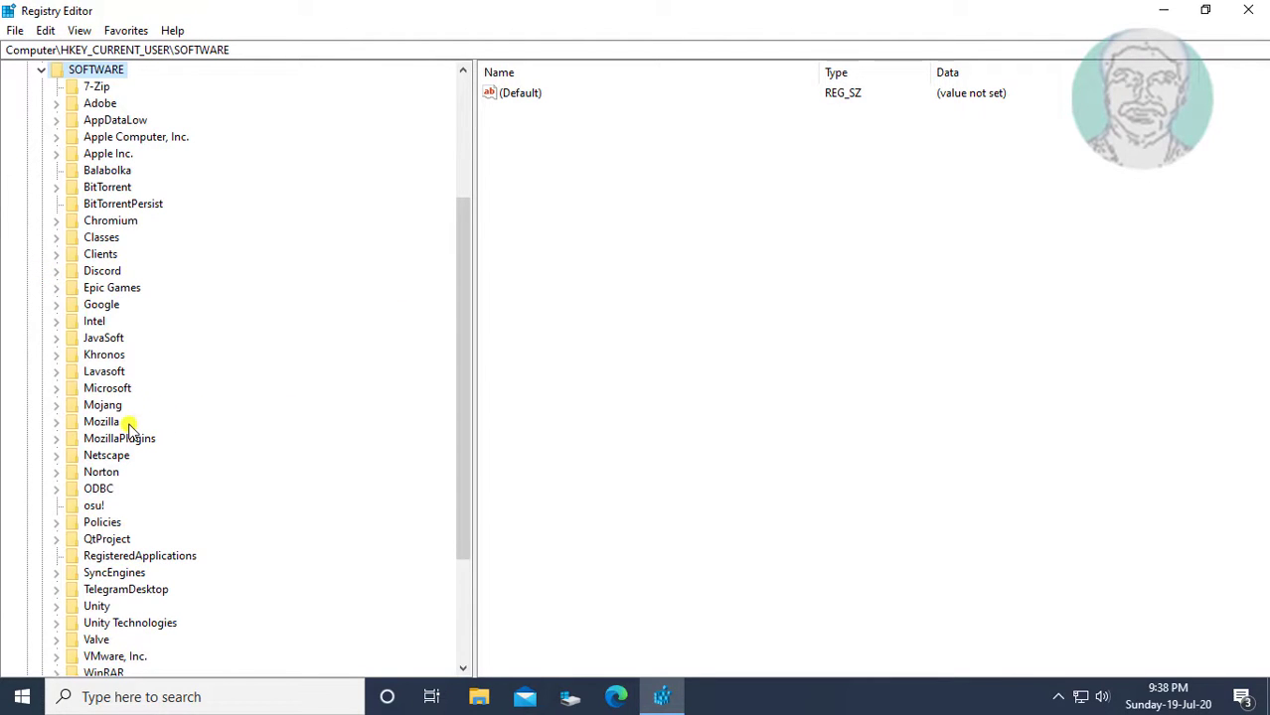
pyautogui.click(107, 388)
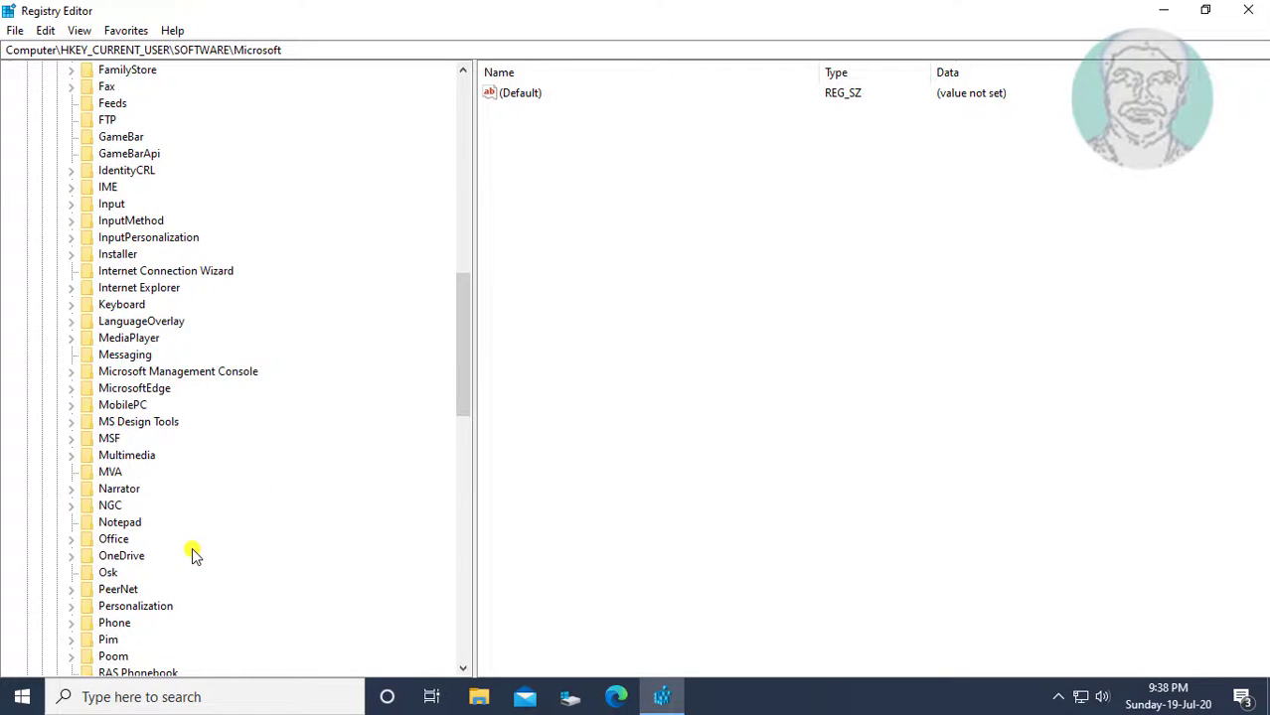
pyautogui.scroll(-3)
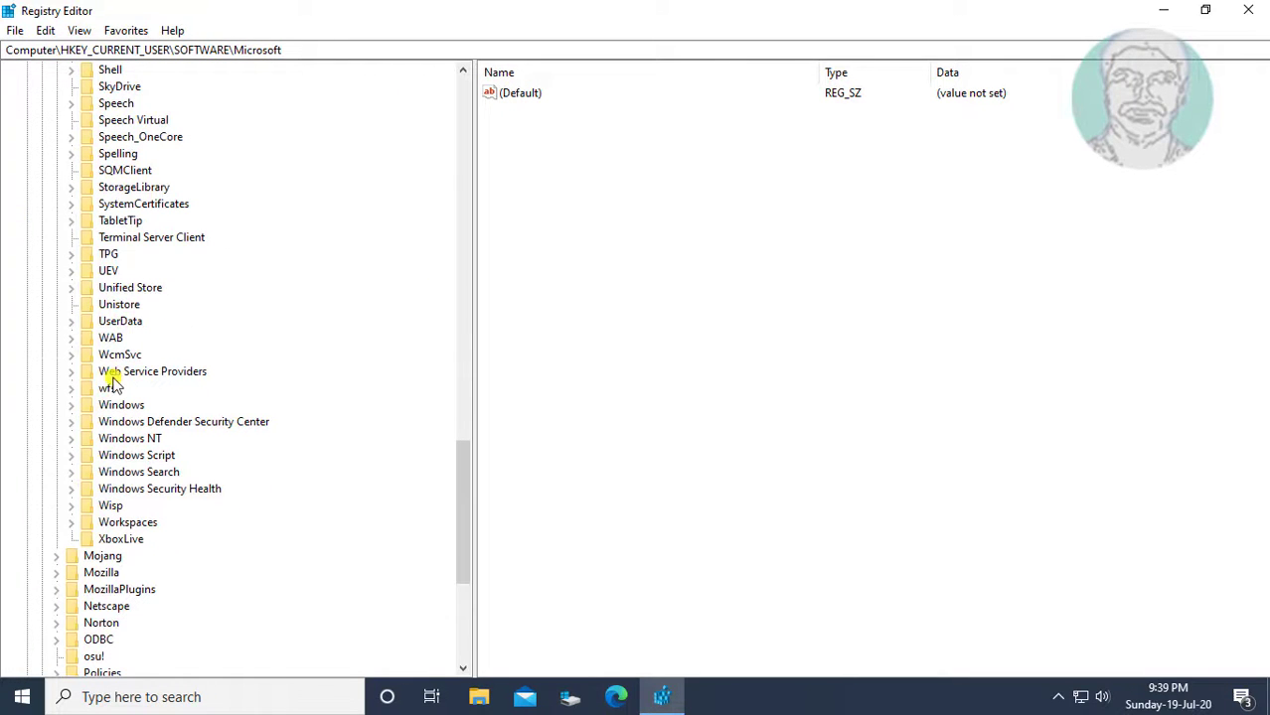
pyautogui.click(72, 406)
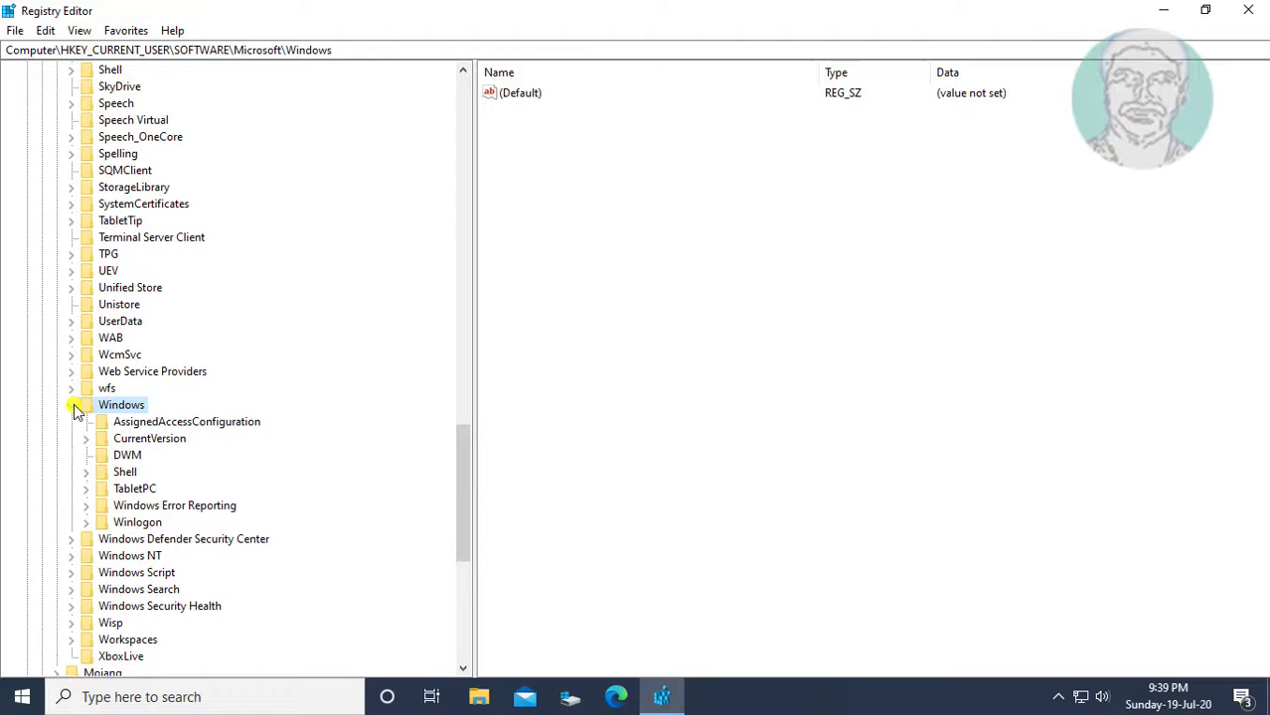
pyautogui.click(149, 439)
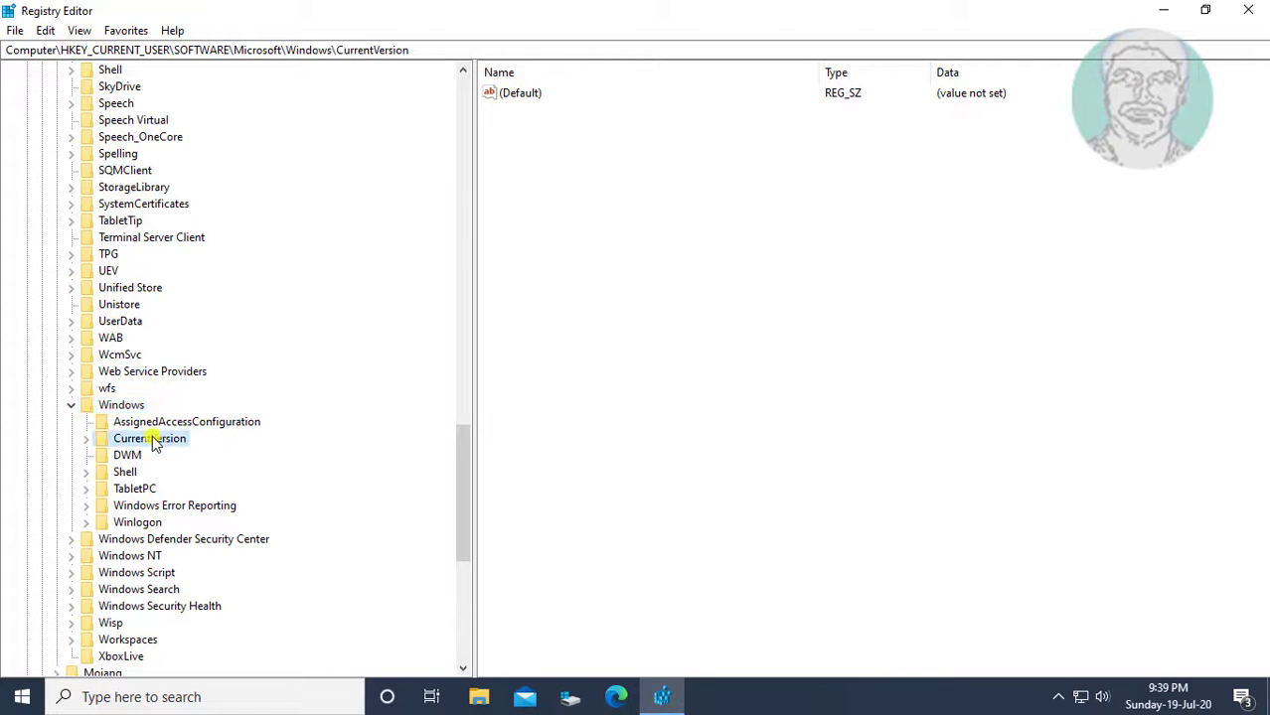
pyautogui.click(86, 440)
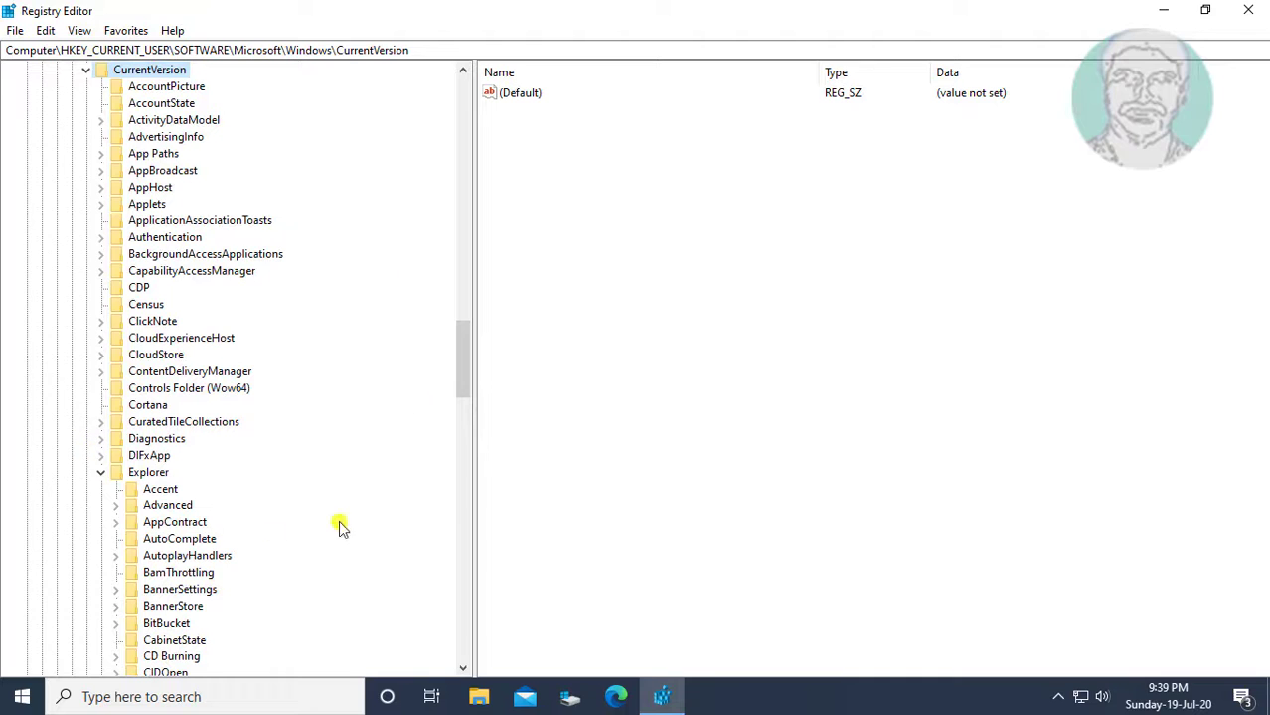
pyautogui.click(147, 473)
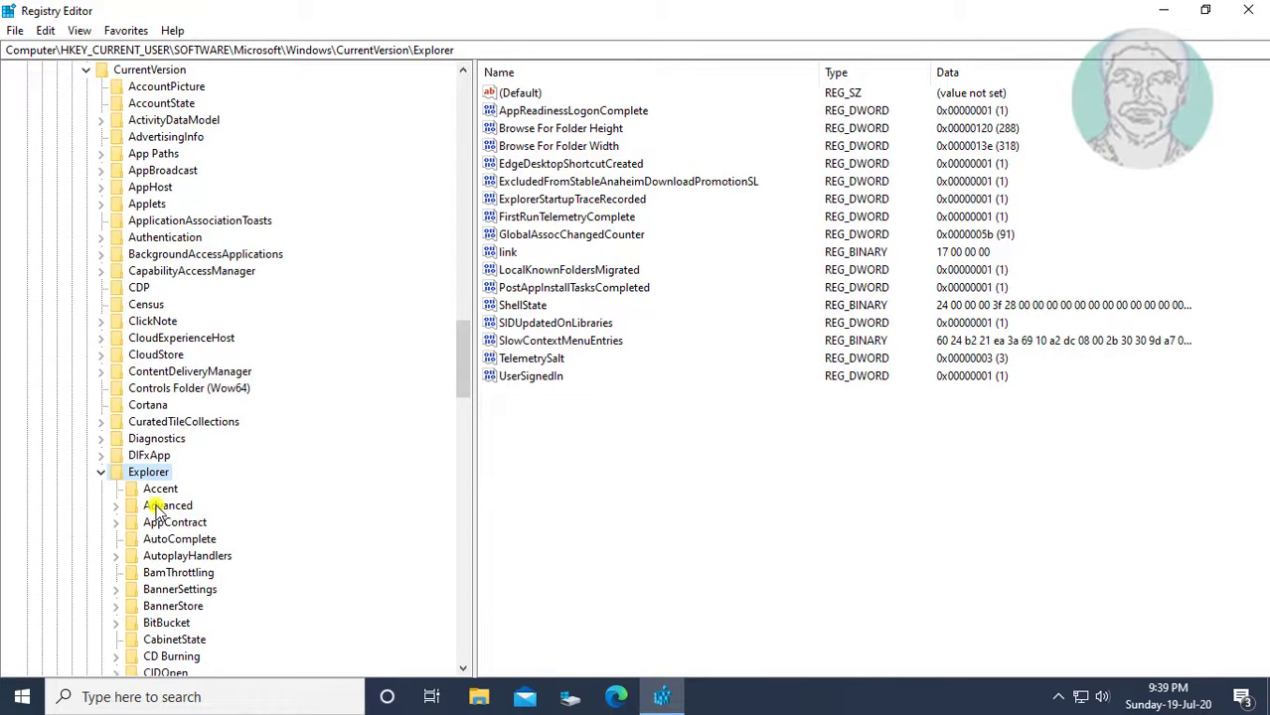
# Step: Create a DWORD (32-bit) value named DisablePreviewWindow under the Explorer\Advanced key
pyautogui.click(169, 507)
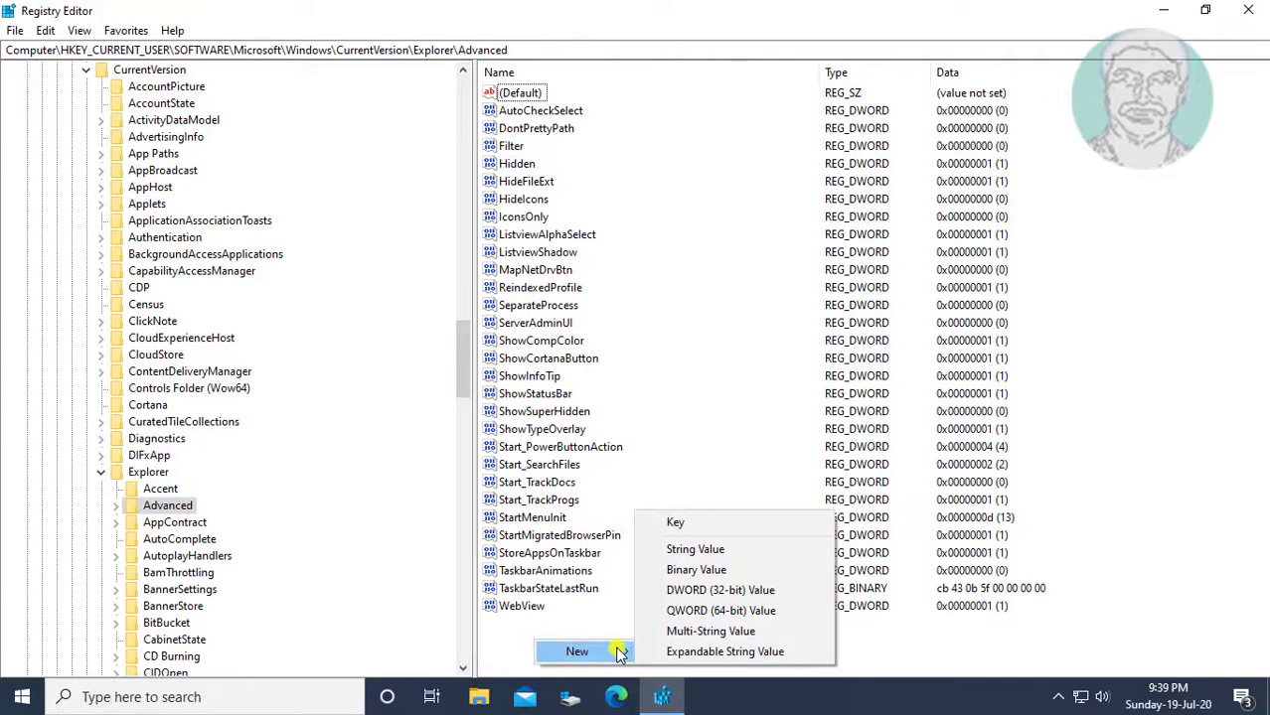
pyautogui.click(719, 590)
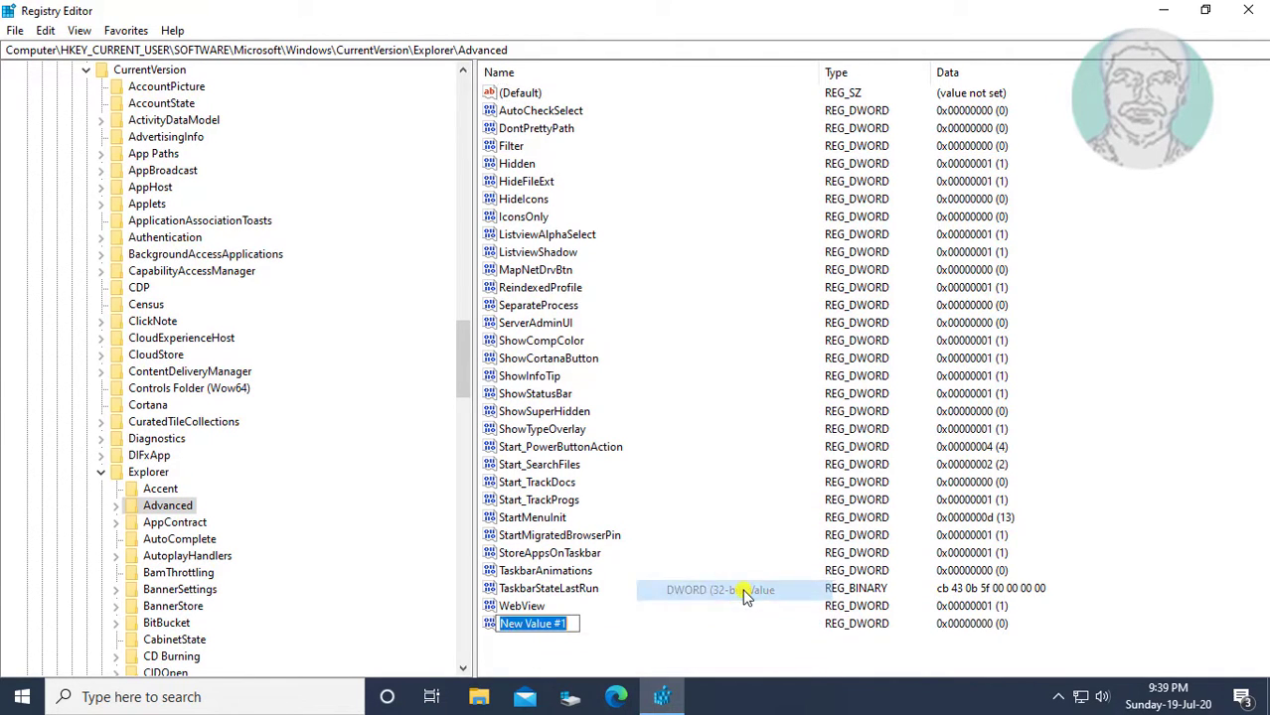
pyautogui.write('D')
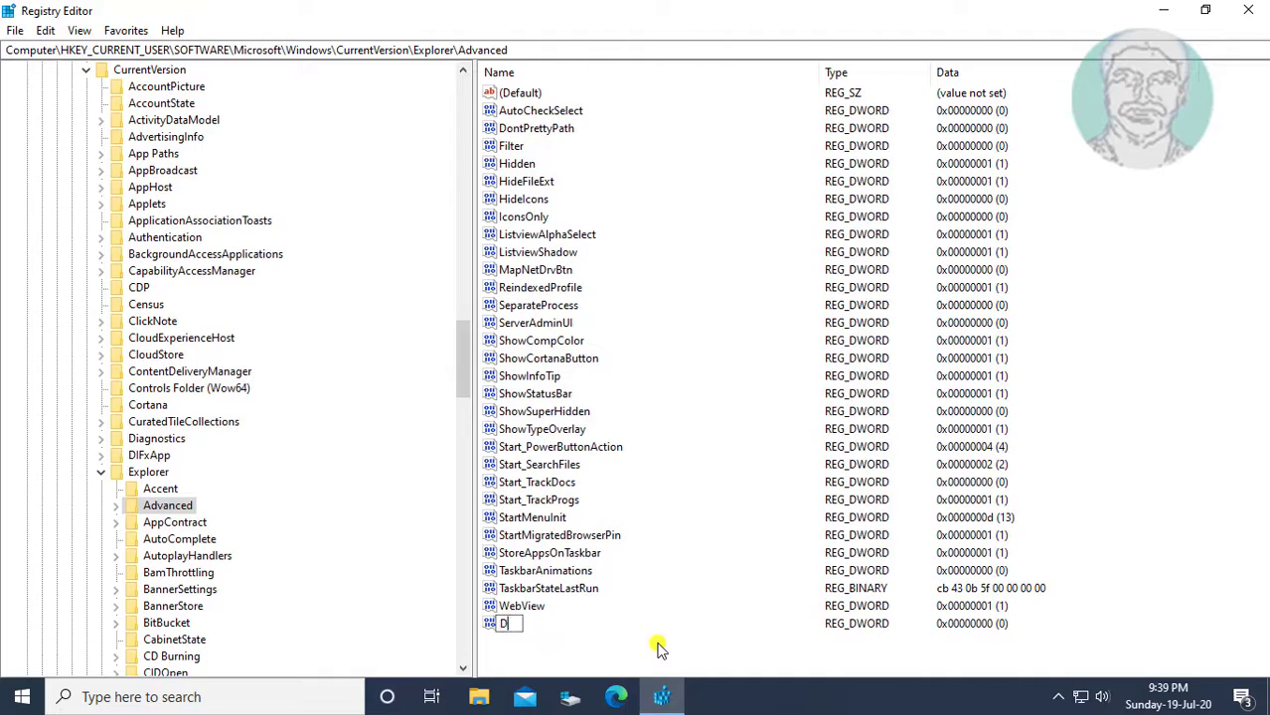
pyautogui.write('isablePreview')
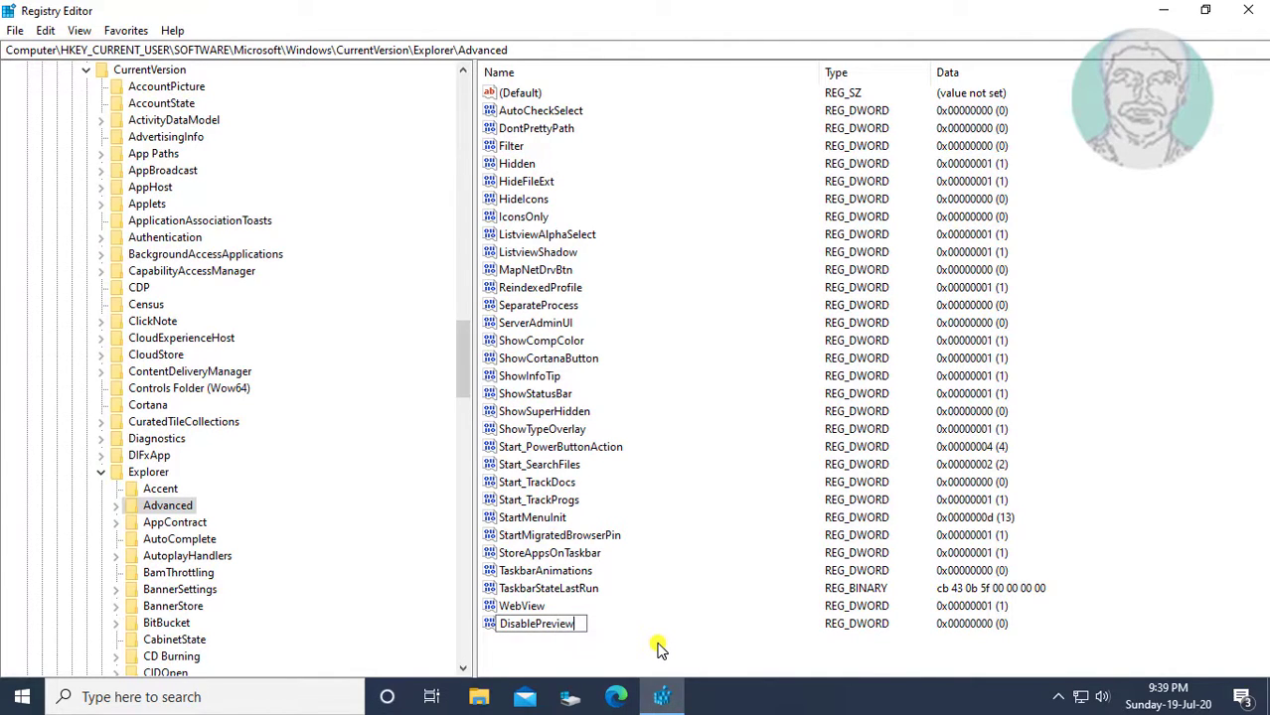
pyautogui.write('Window')
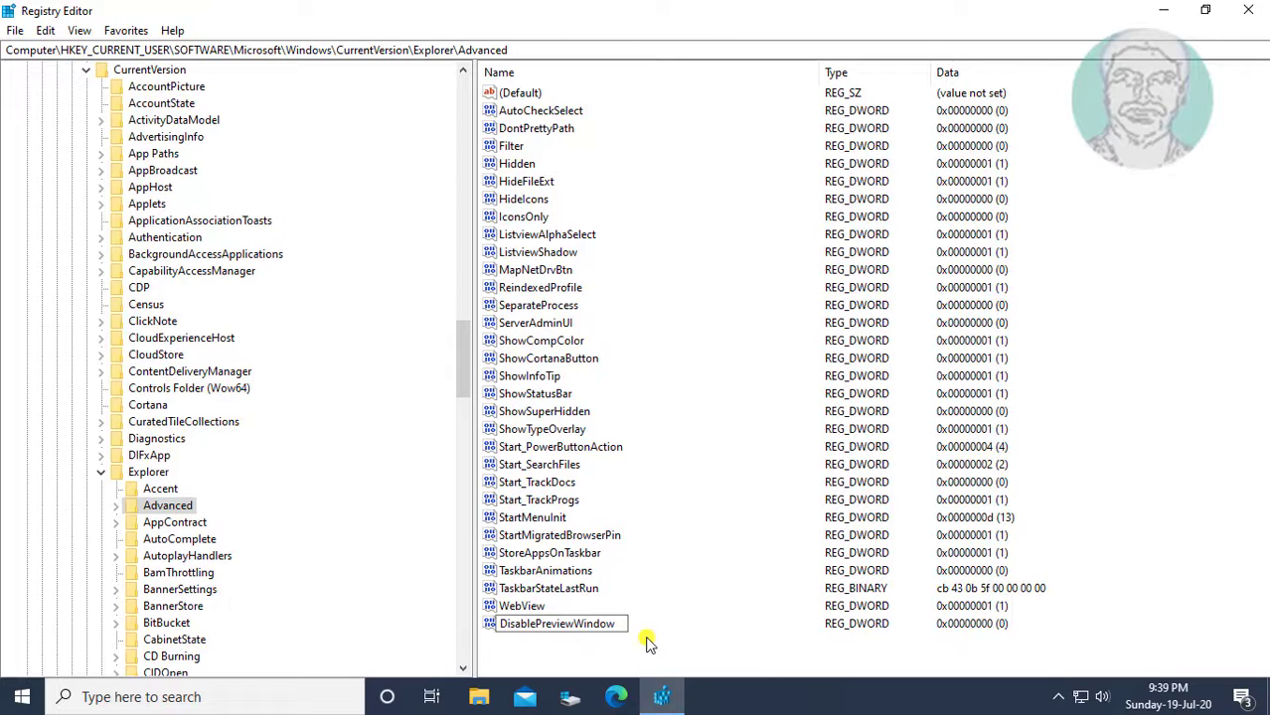
pyautogui.click(556, 624)
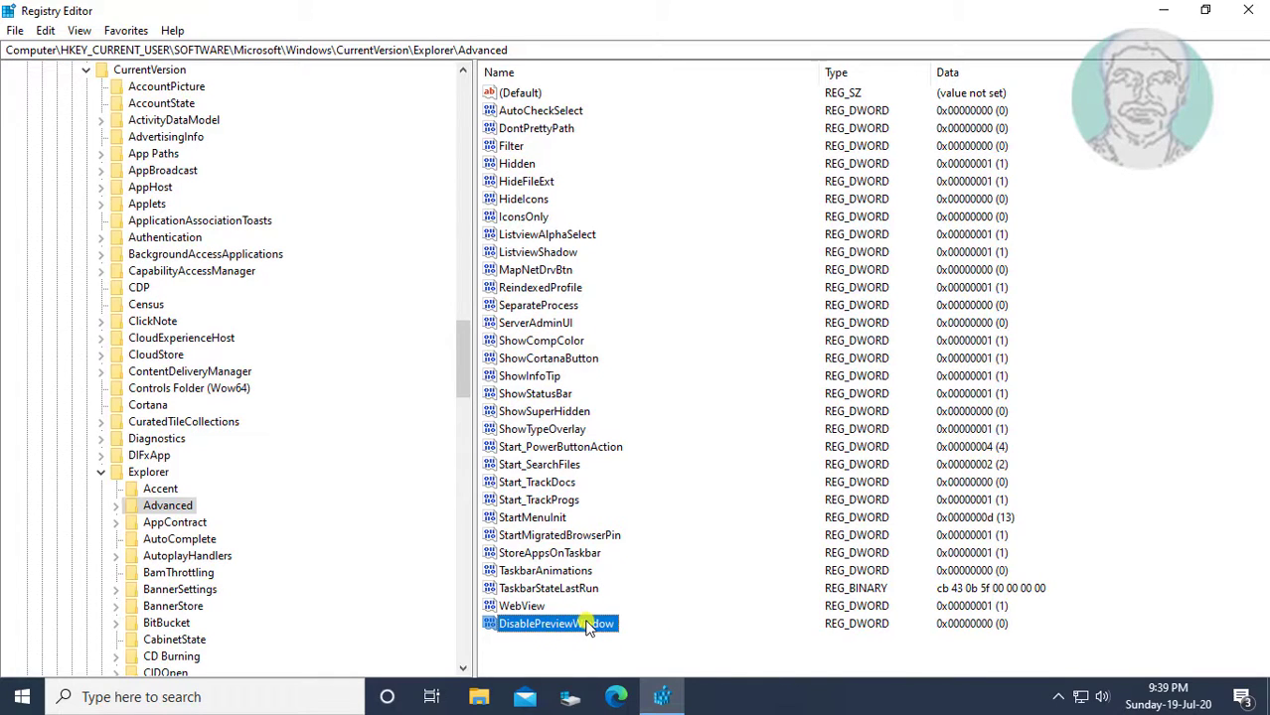
# Step: Set DisablePreviewWindow's value data to 1
pyautogui.doubleClick(556, 624)
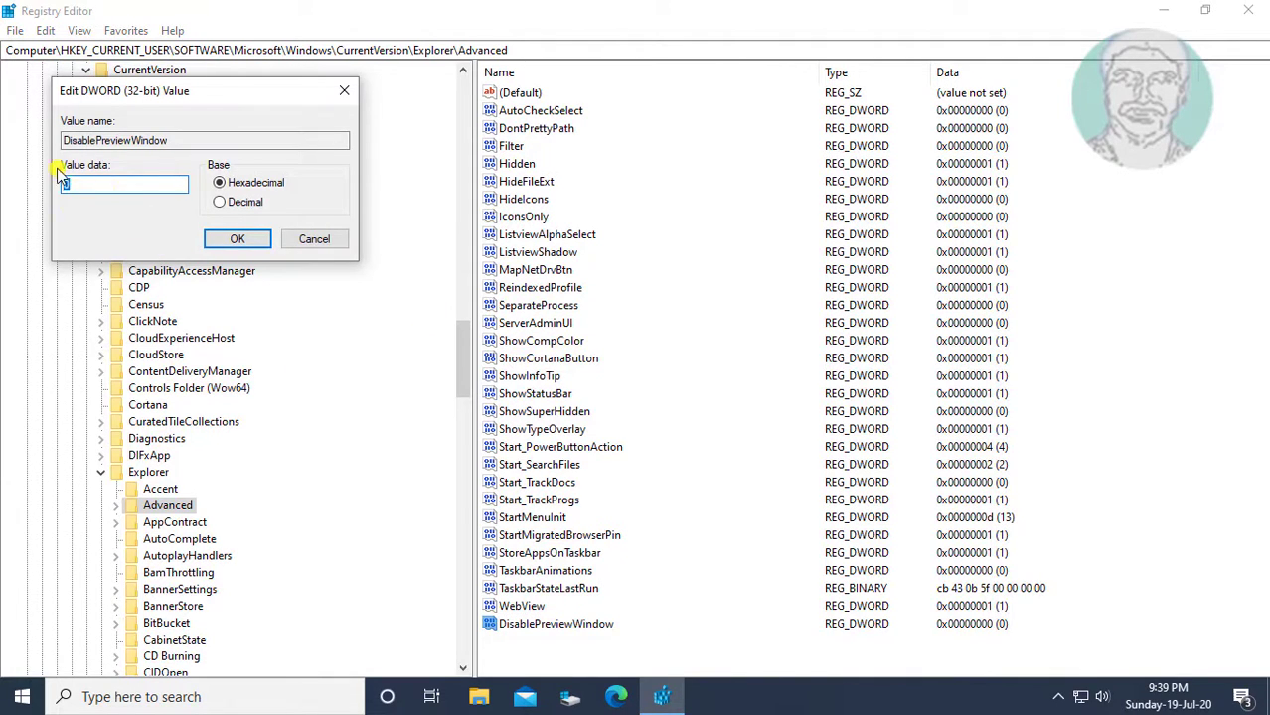
pyautogui.write('1')
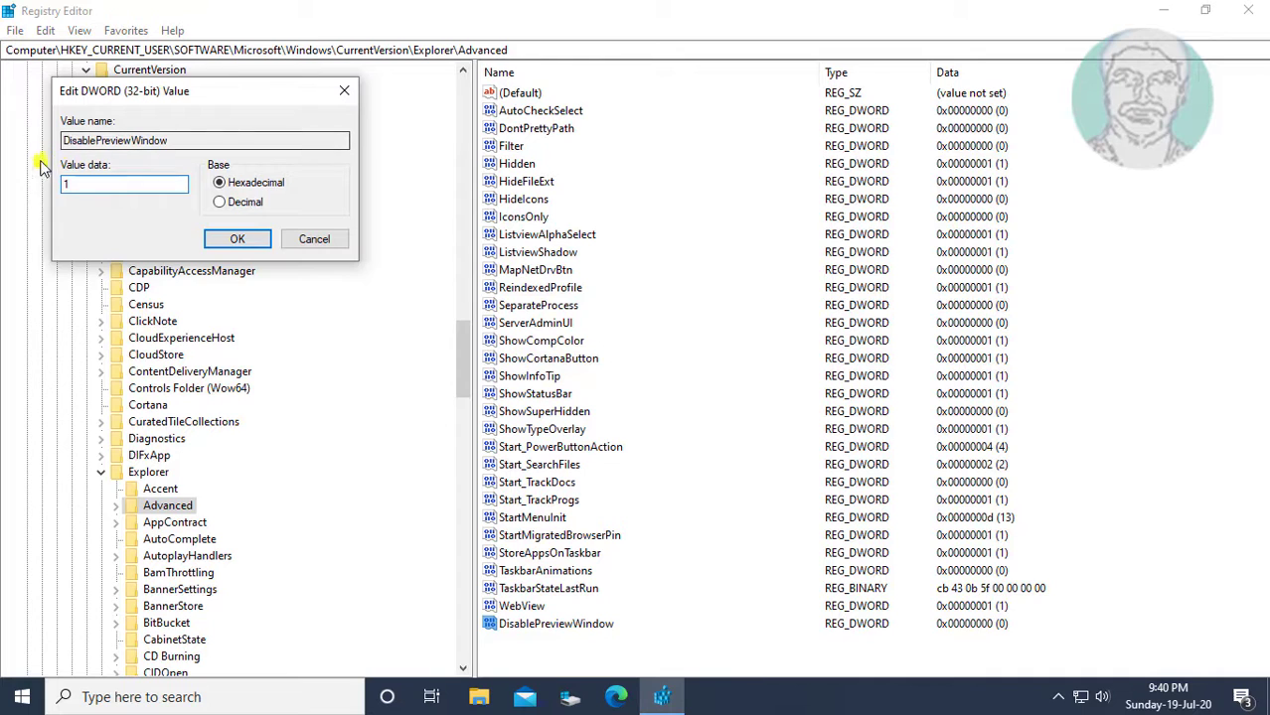
pyautogui.click(237, 238)
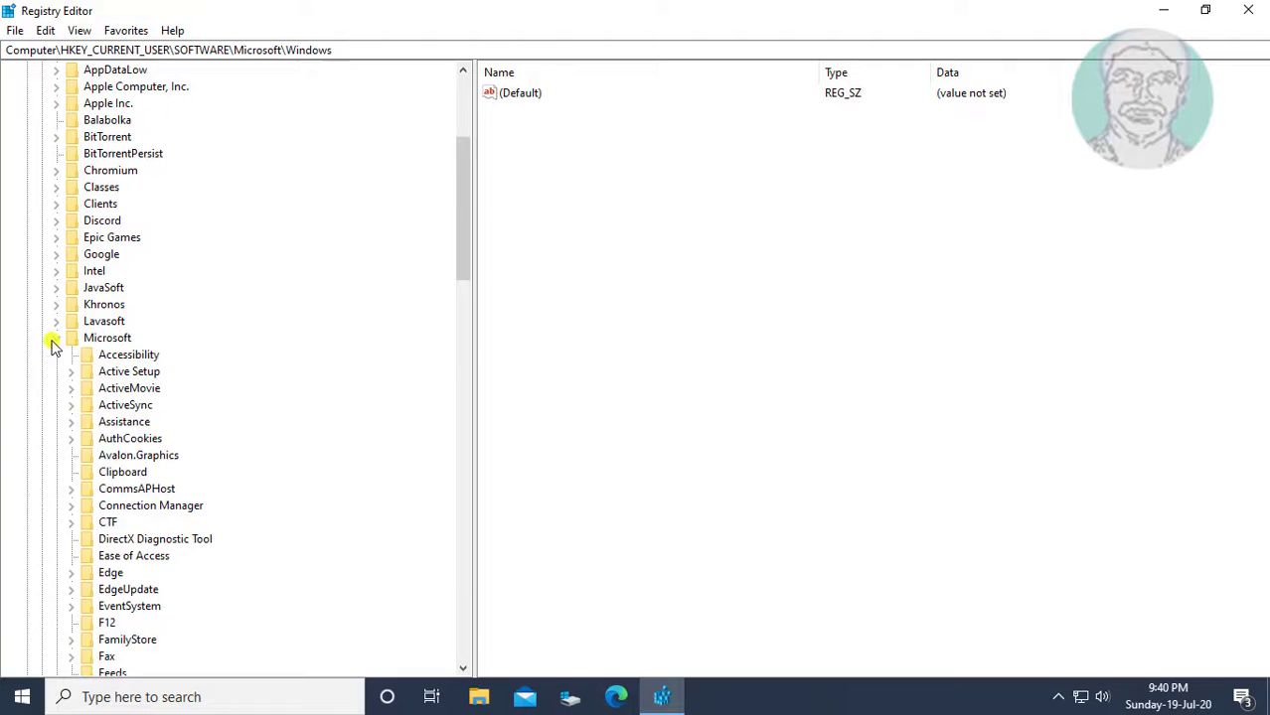
# Step: Collapse the key tree back to HKEY_CURRENT_USER and close Registry Editor
pyautogui.click(54, 342)
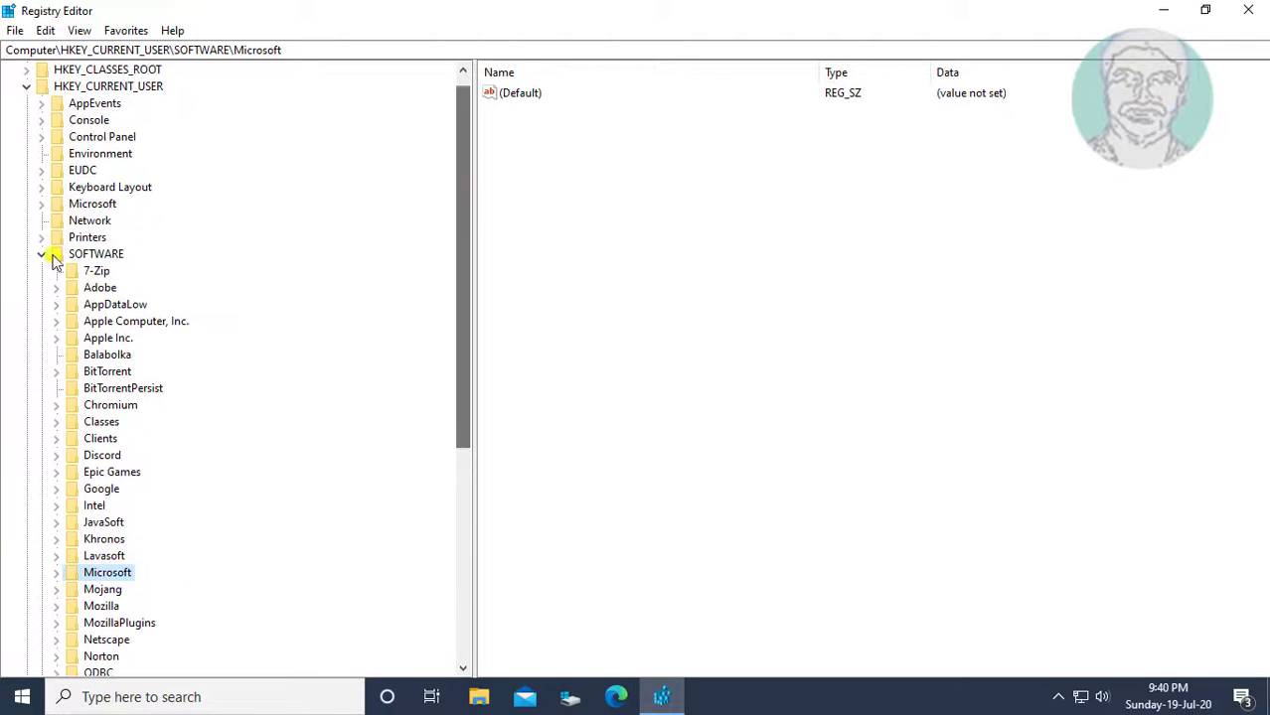
pyautogui.click(41, 254)
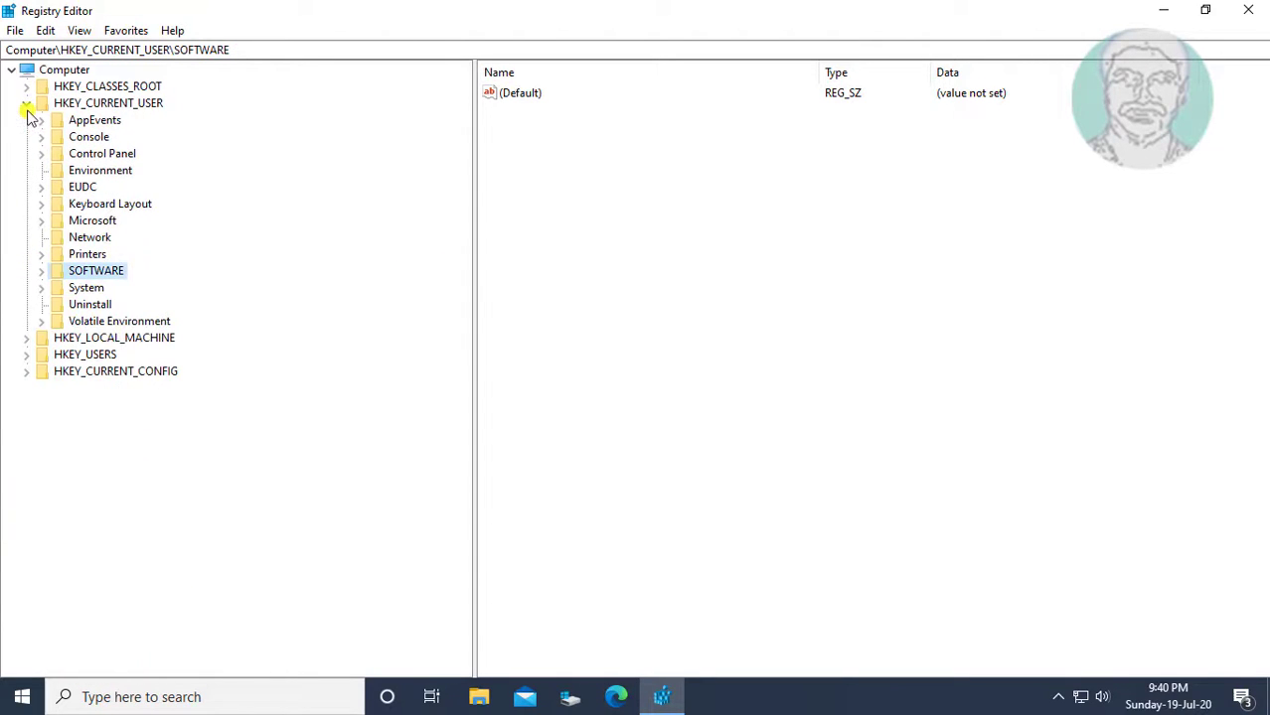
pyautogui.click(28, 103)
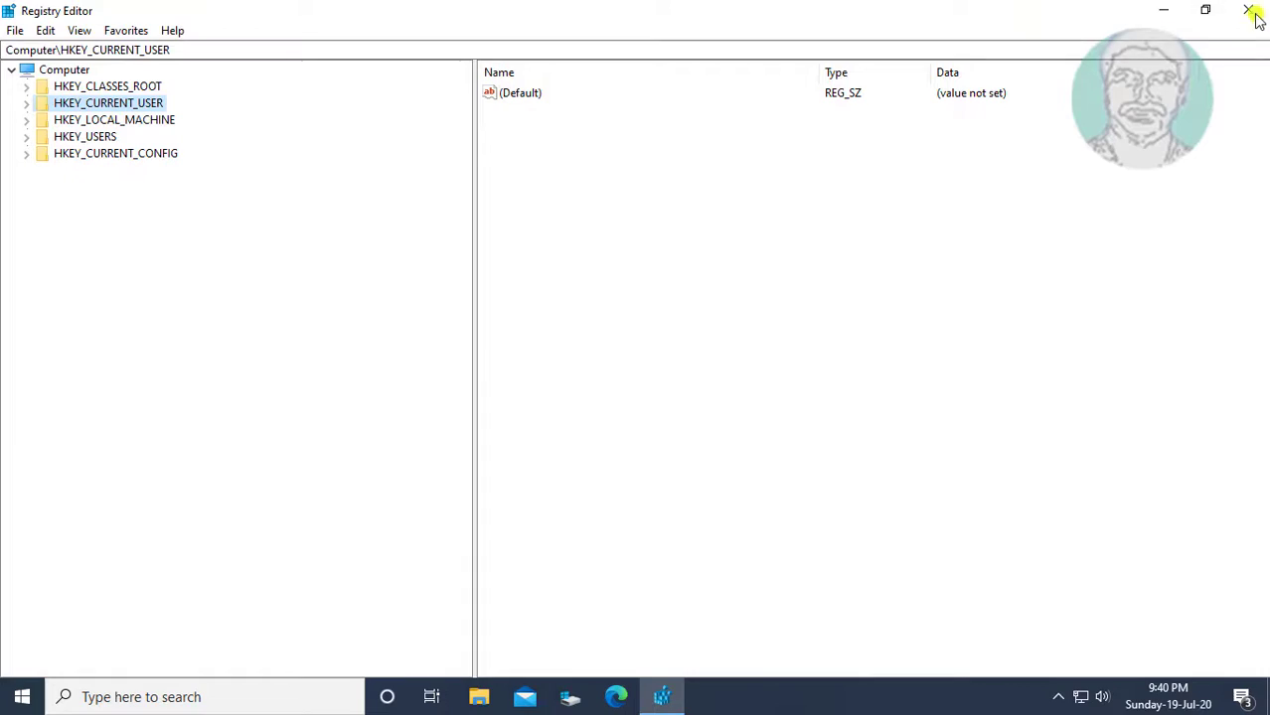
pyautogui.click(1248, 10)
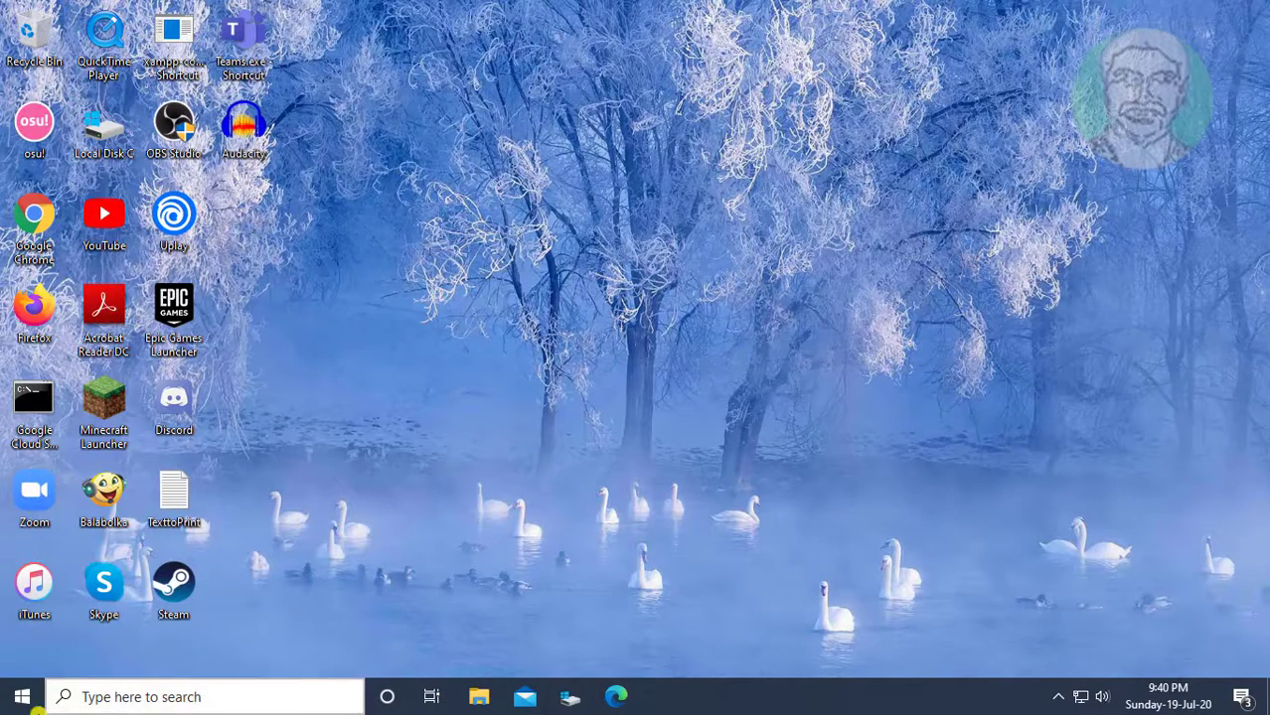
# Step: Restart the computer from the Start menu power options
pyautogui.click(21, 695)
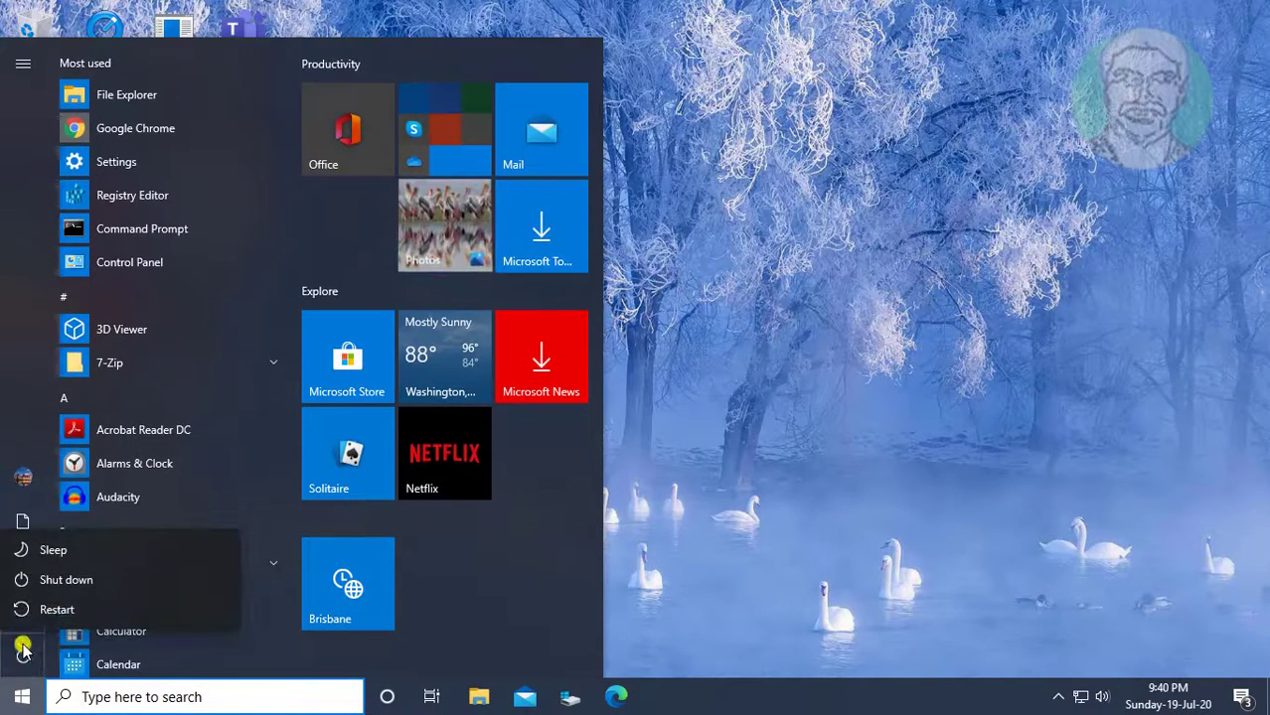
pyautogui.click(56, 608)
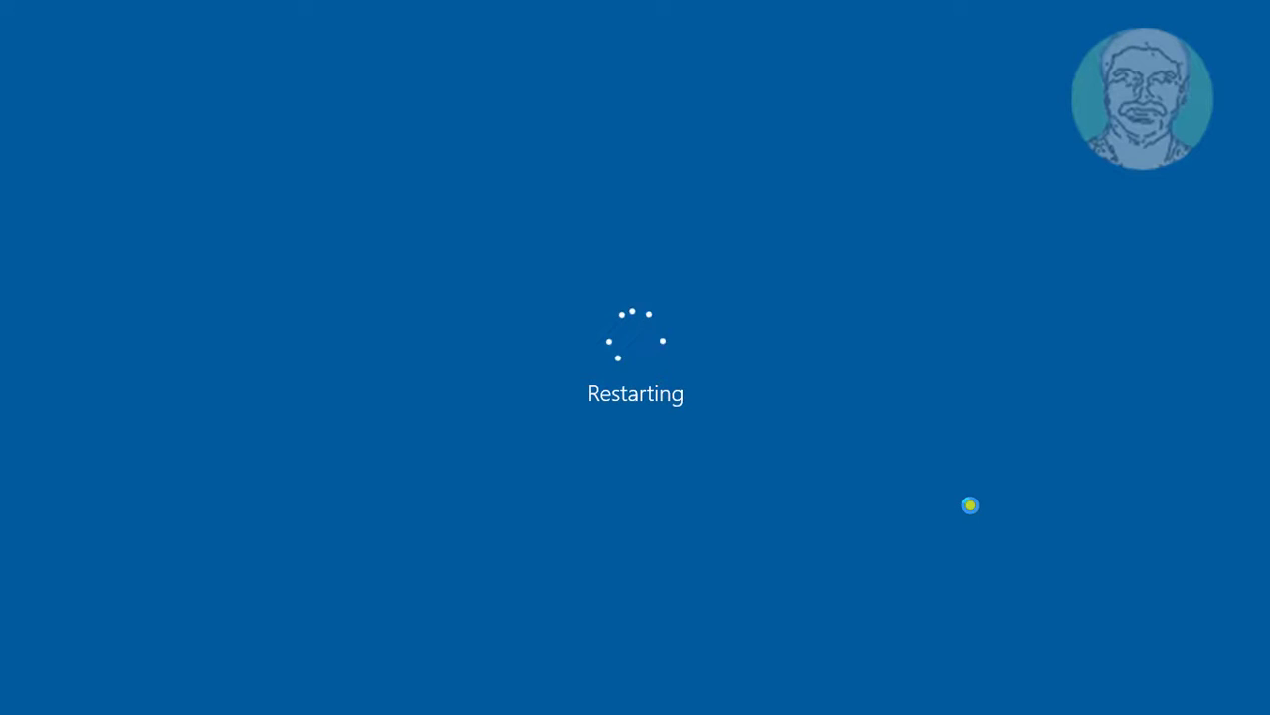